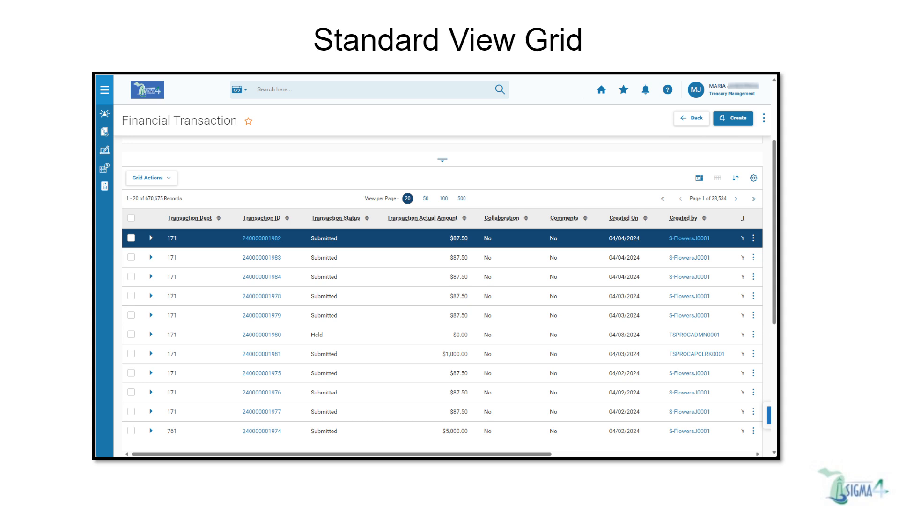
Step: Expand a transaction row to reveal its code, unit, phase and description details beneath it
left_click(151, 238)
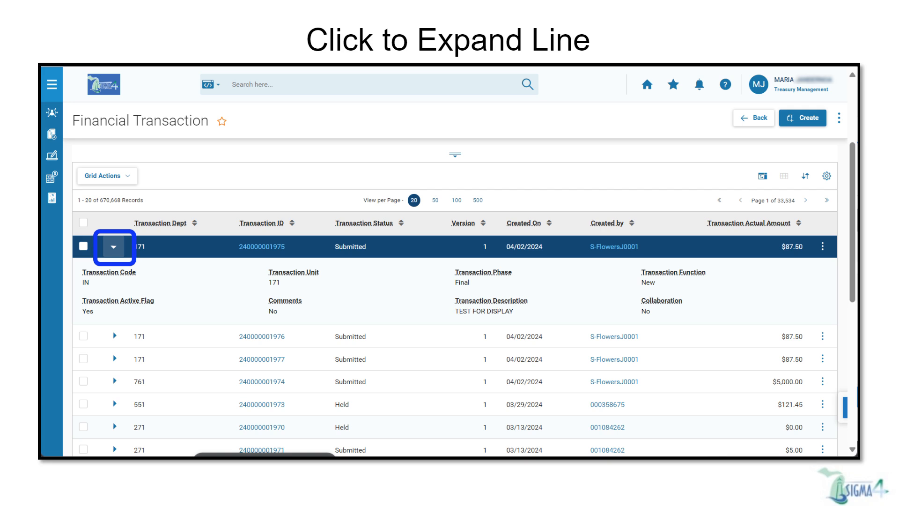
left_click(823, 182)
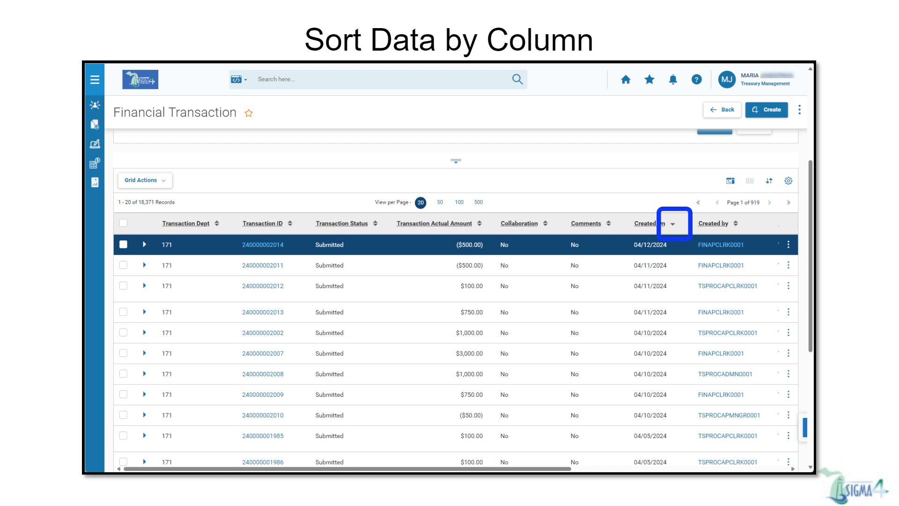
Step: Sort the grid by Created On descending so 04/12/2024 entries list first
left_click(765, 183)
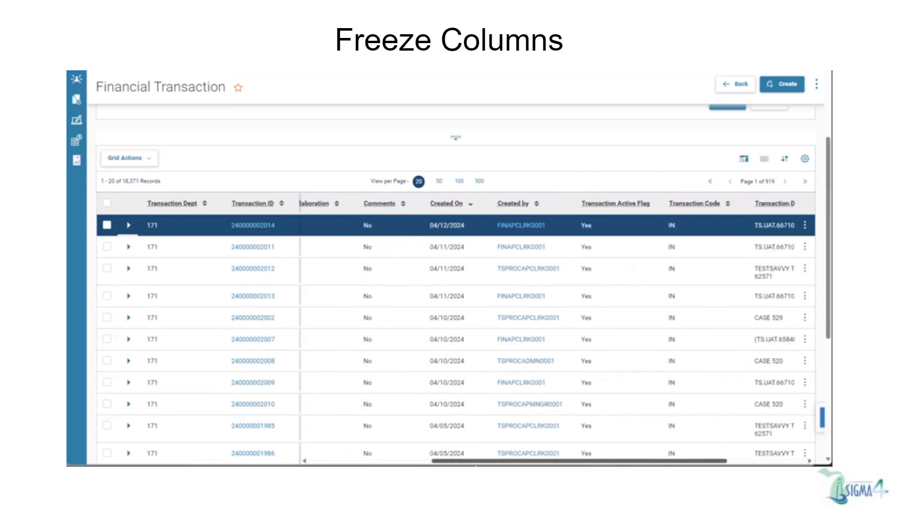
Step: Scroll the grid horizontally past the frozen Transaction Dept and Transaction ID columns
scroll("right", 3)
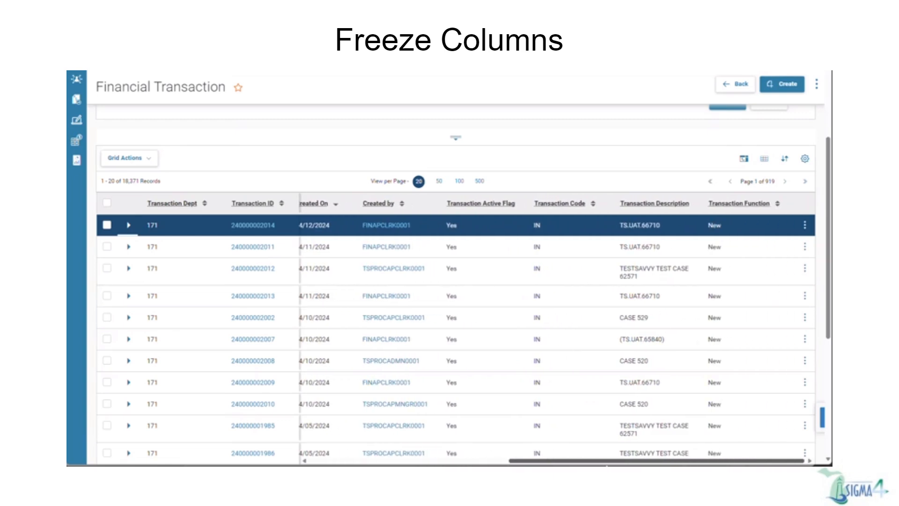
scroll("right", 3)
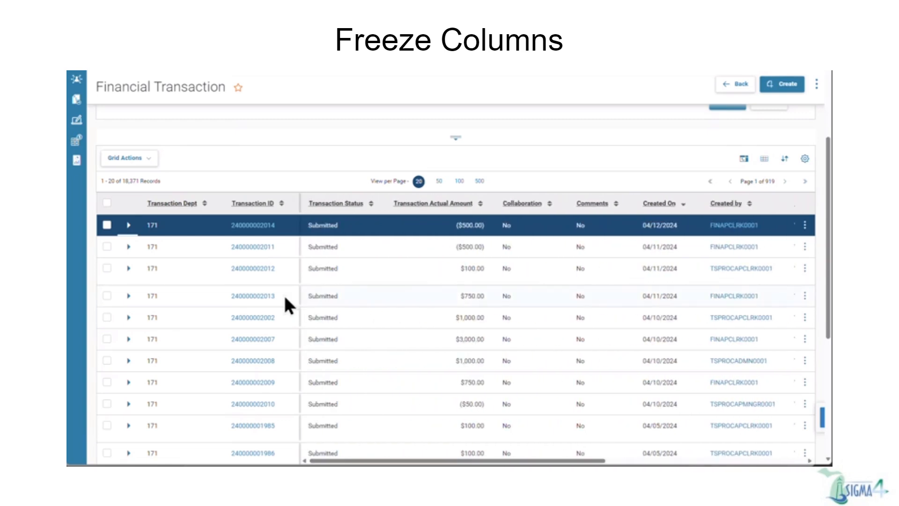
mouse_move(338, 187)
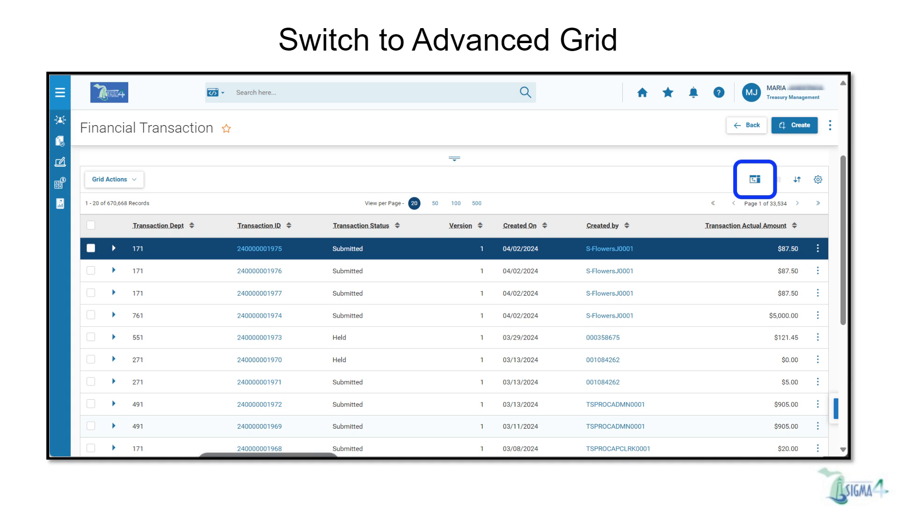
Step: Switch the transaction grid to advanced view and show the Columns side panel
left_click(757, 180)
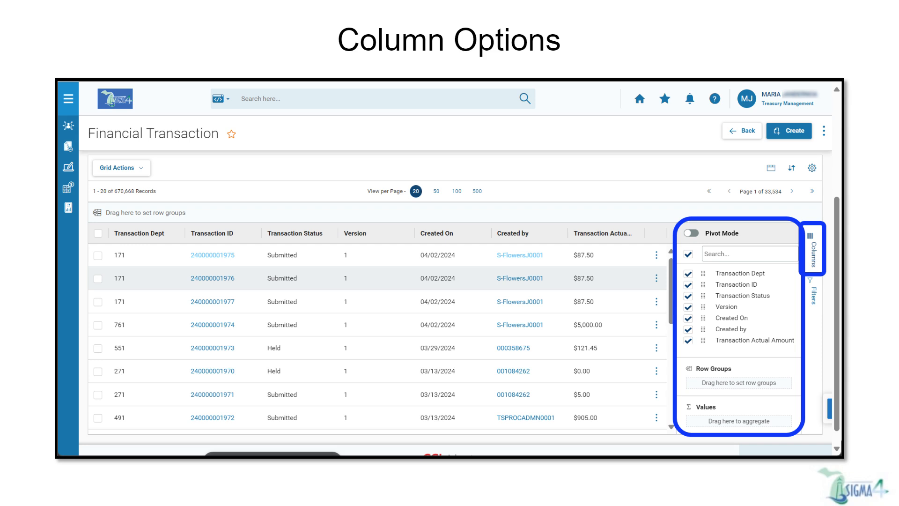
left_click(812, 292)
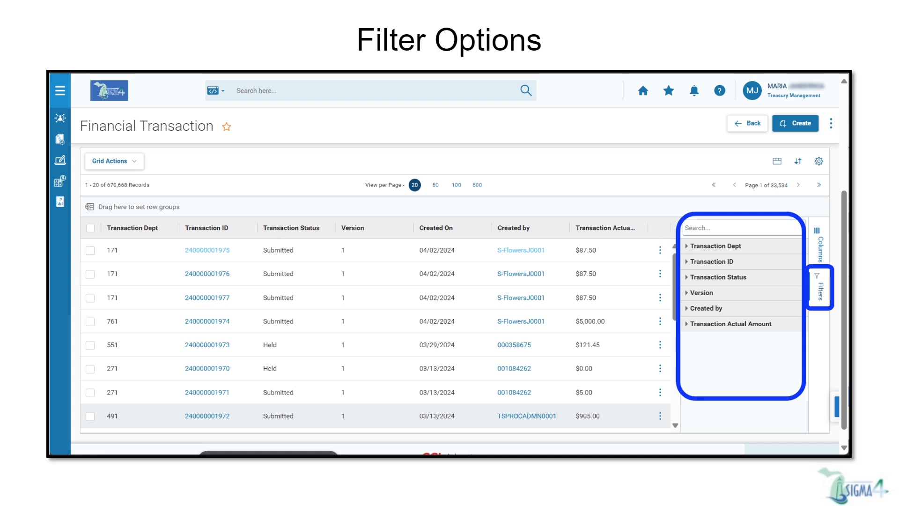
Step: Show the Filters panel and the Transaction Status column's options menu before Grid Actions export choices
left_click(385, 232)
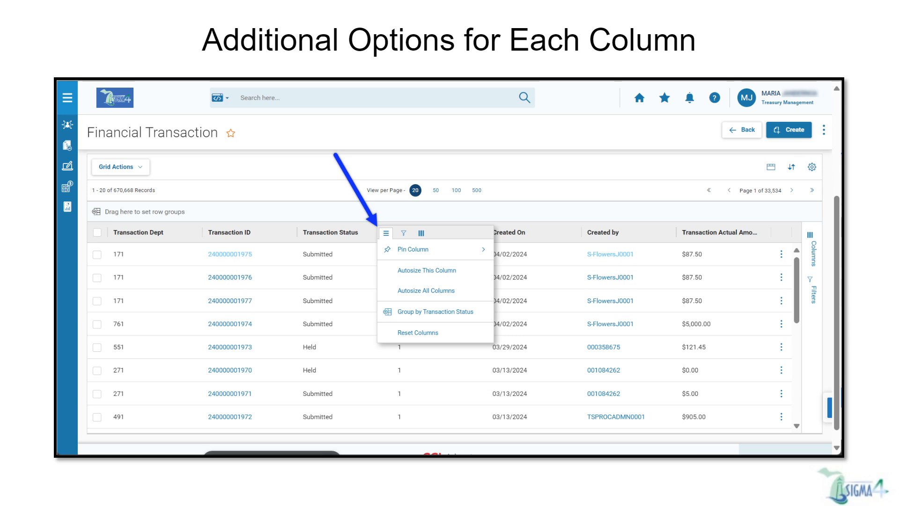
left_click(116, 166)
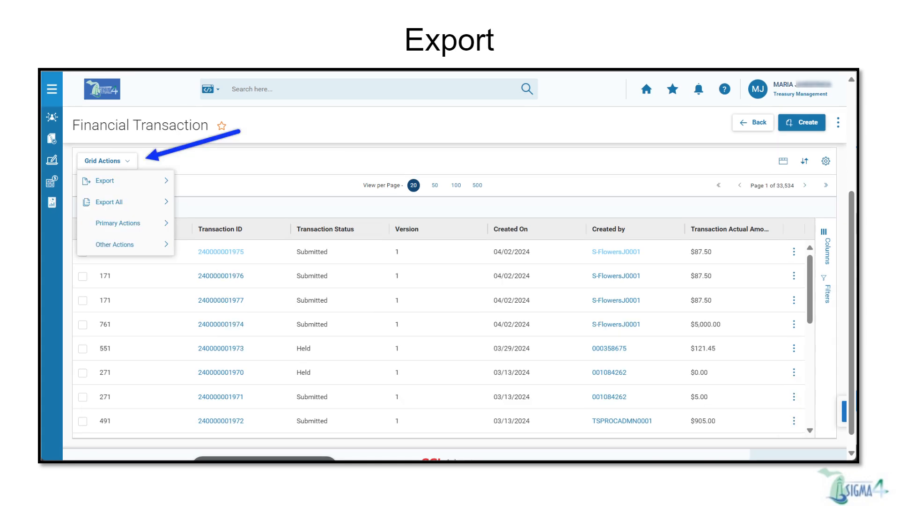